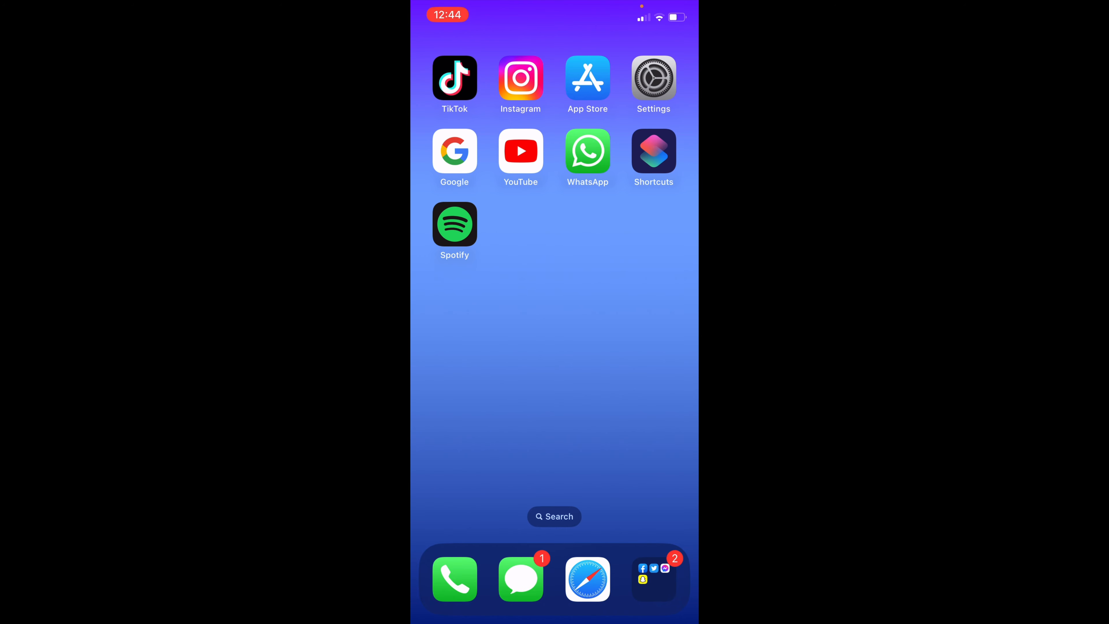
Step: Launch TikTok from the home screen, landing on the account's profile page
click(454, 78)
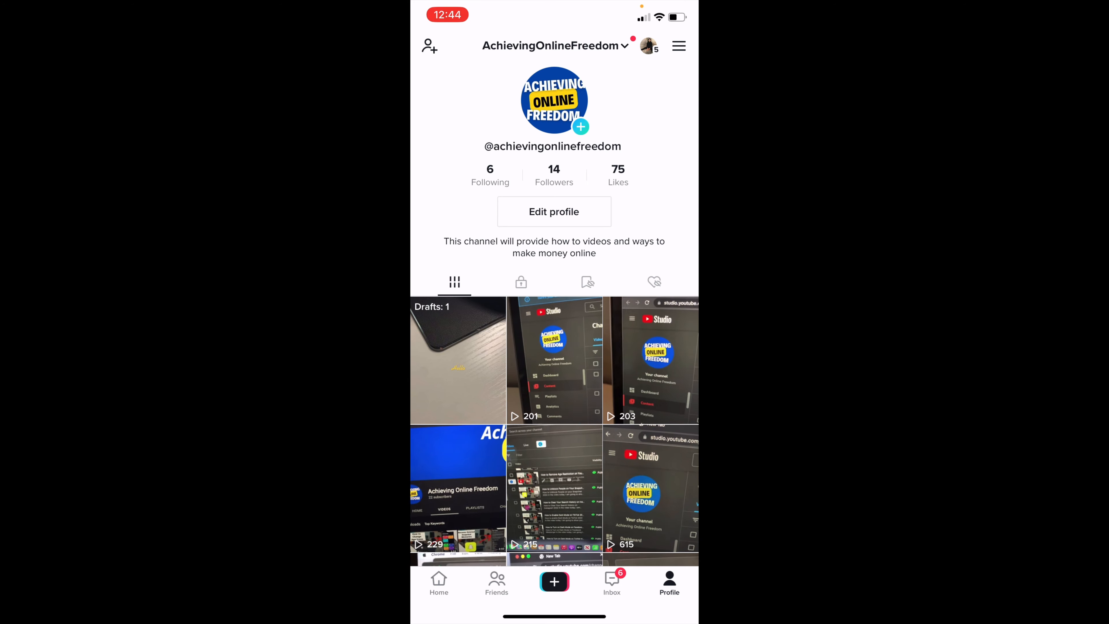
Step: Reach the Help Center via the profile menu's Settings and privacy, under Support
click(678, 45)
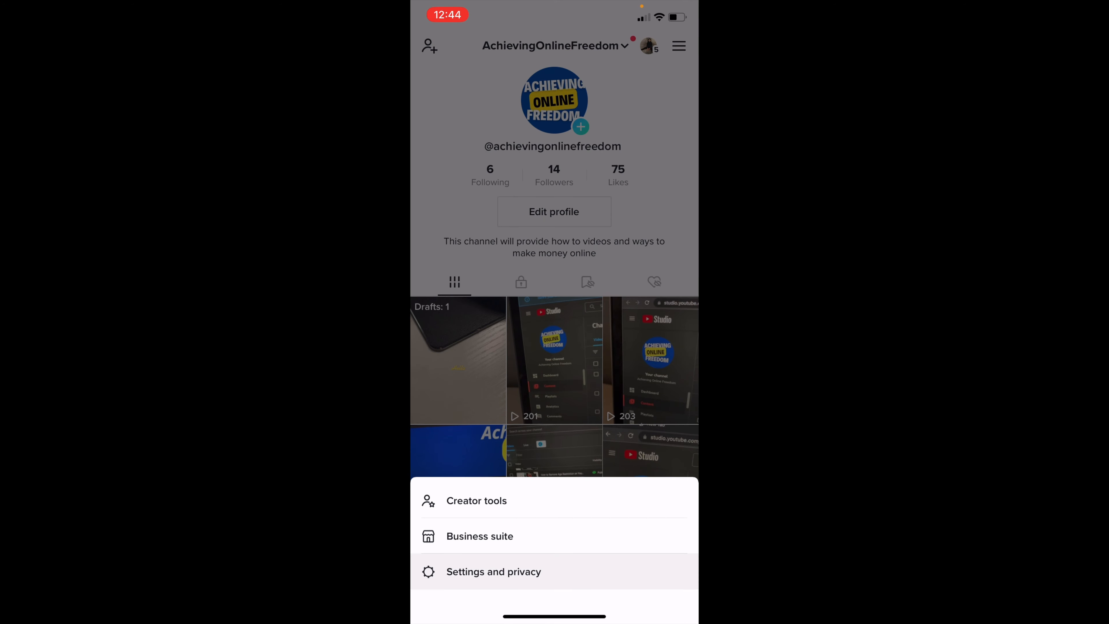
click(494, 571)
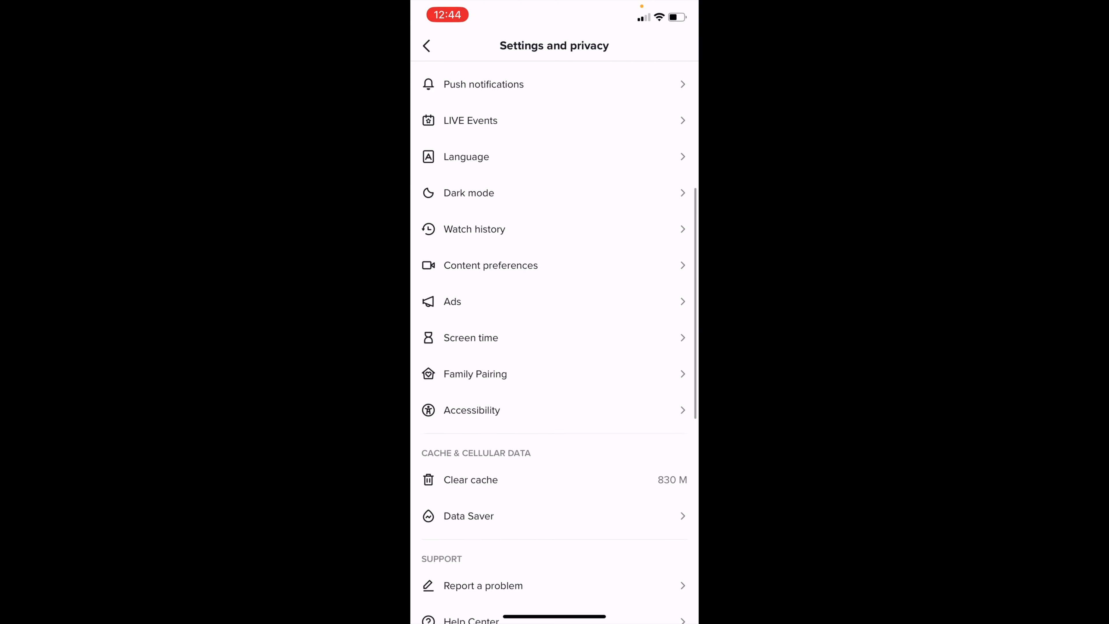
scroll(down, 3)
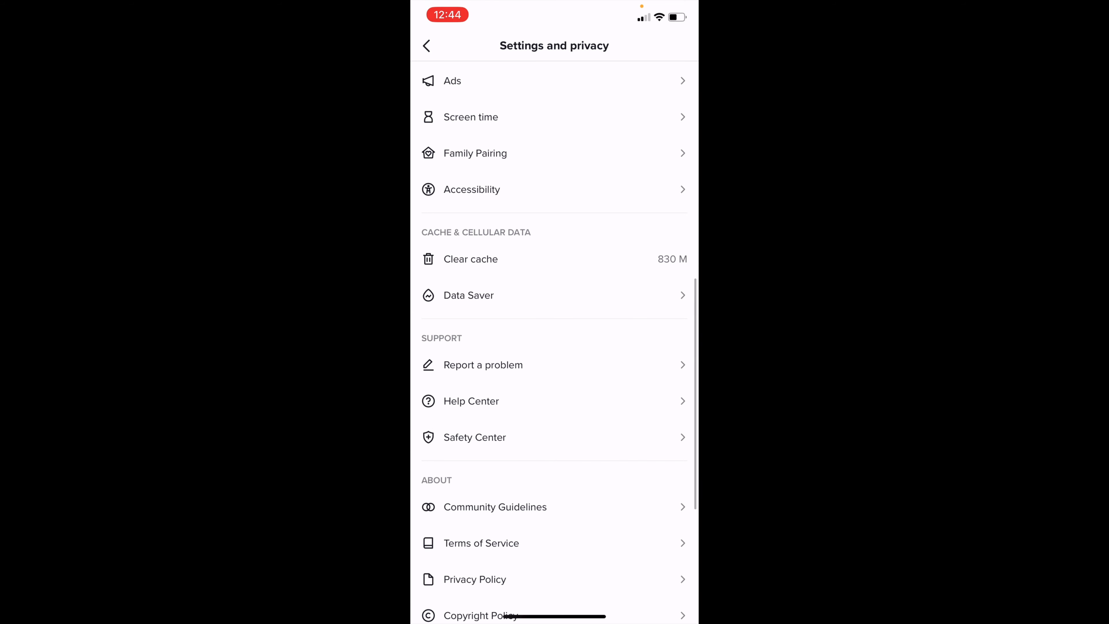
click(470, 401)
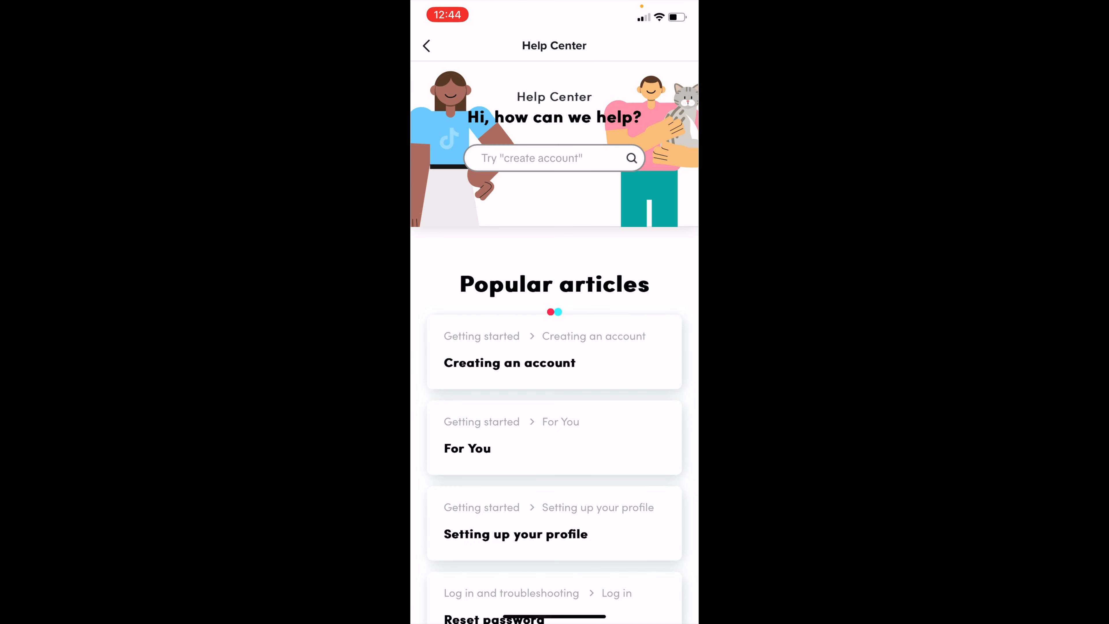
Step: Search the Help Center for "Appeal suspended account" to list the matching articles
click(552, 158)
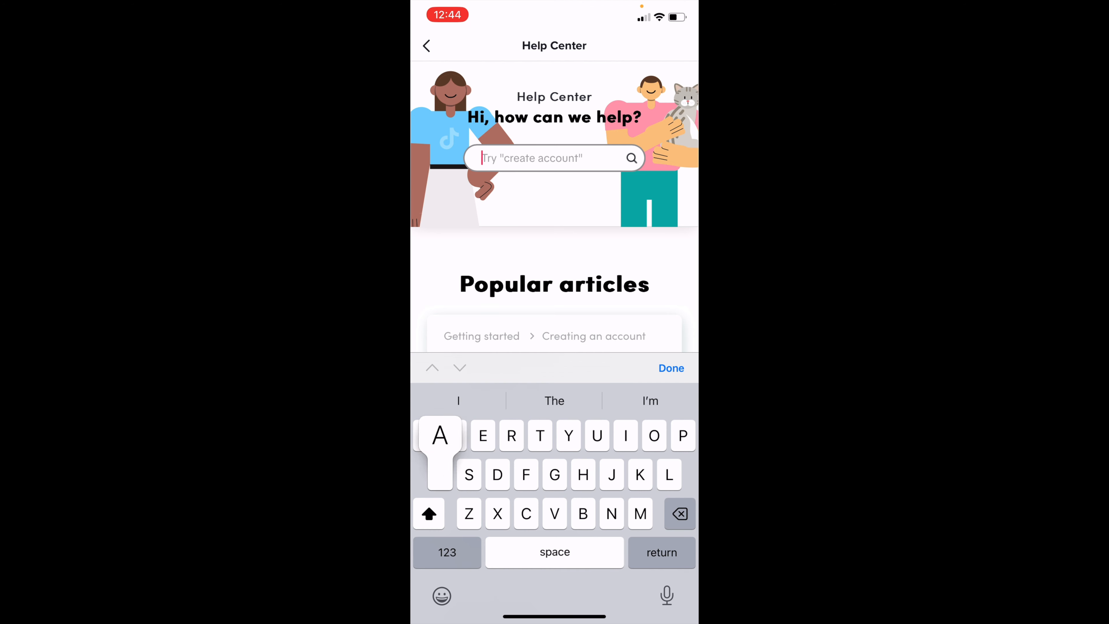
text(Appeal sus)
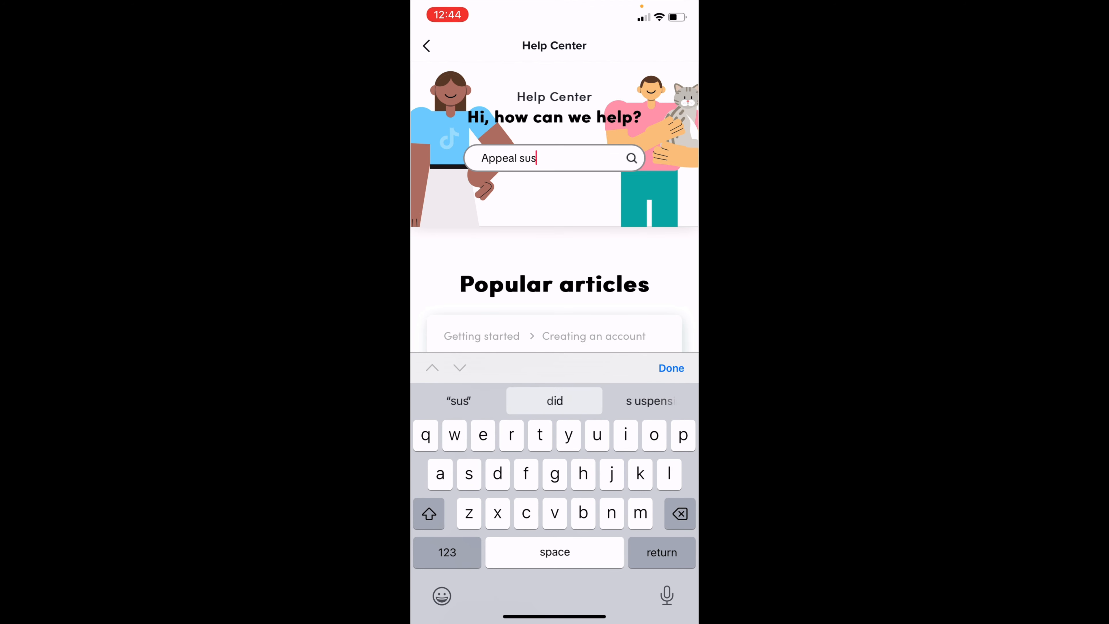
text(pended acc)
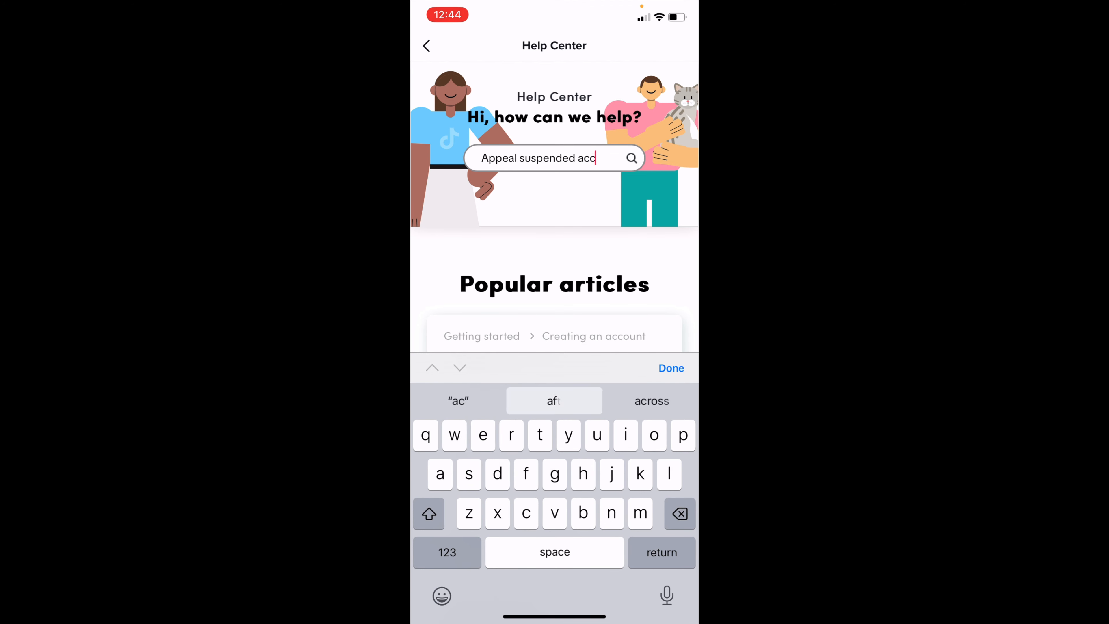
click(669, 368)
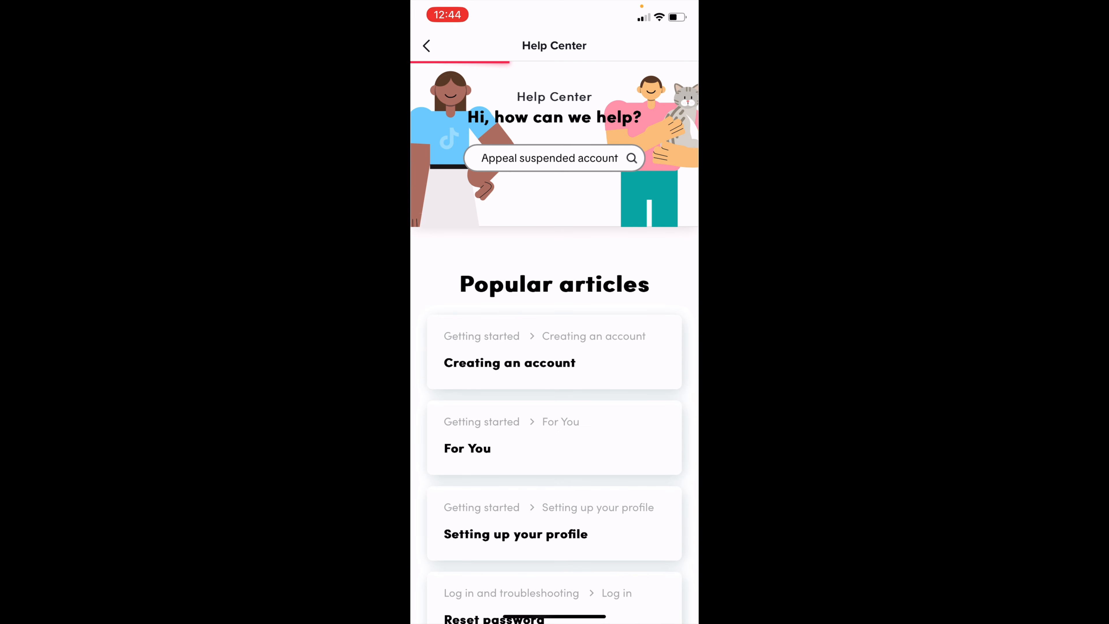
click(630, 158)
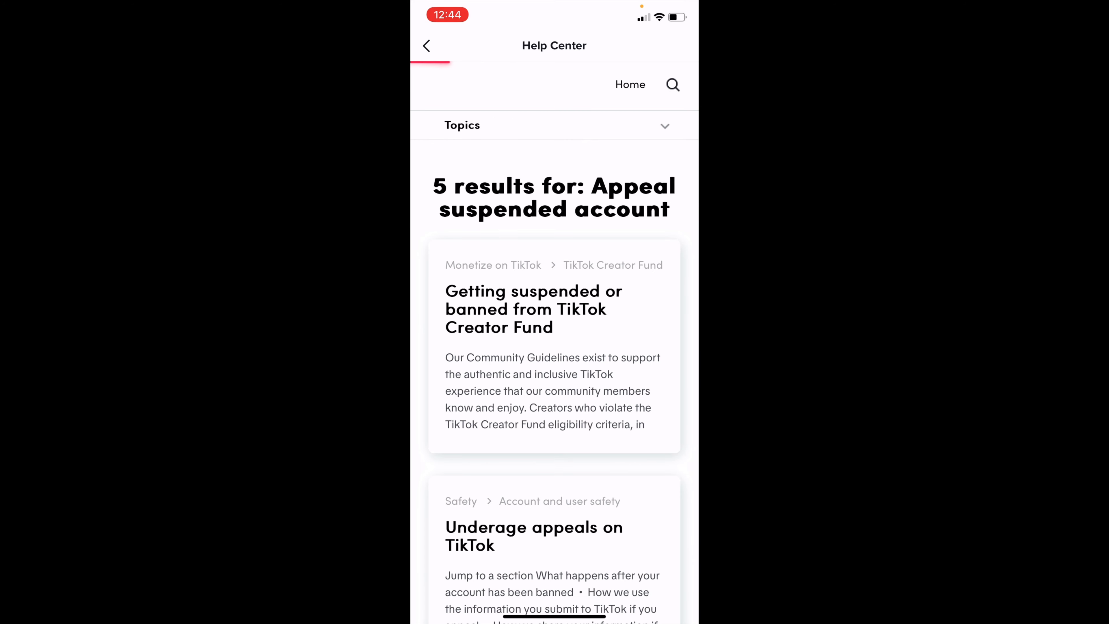
Step: Read the "Getting suspended or banned from TikTok Creator Fund" article down to its appeal paragraph
click(533, 308)
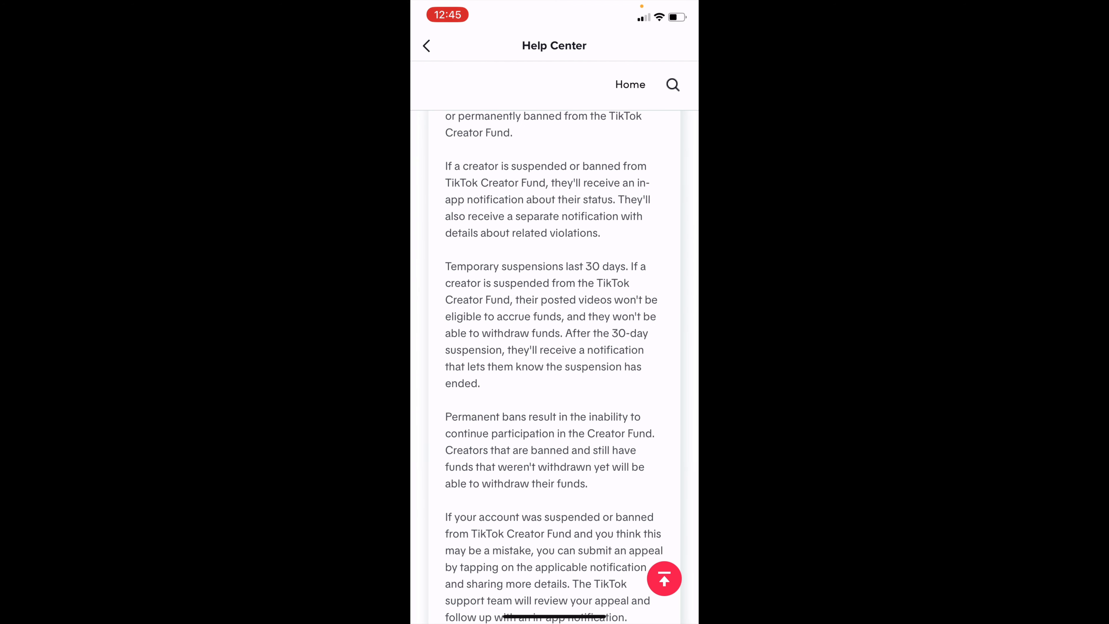
scroll(up, 3)
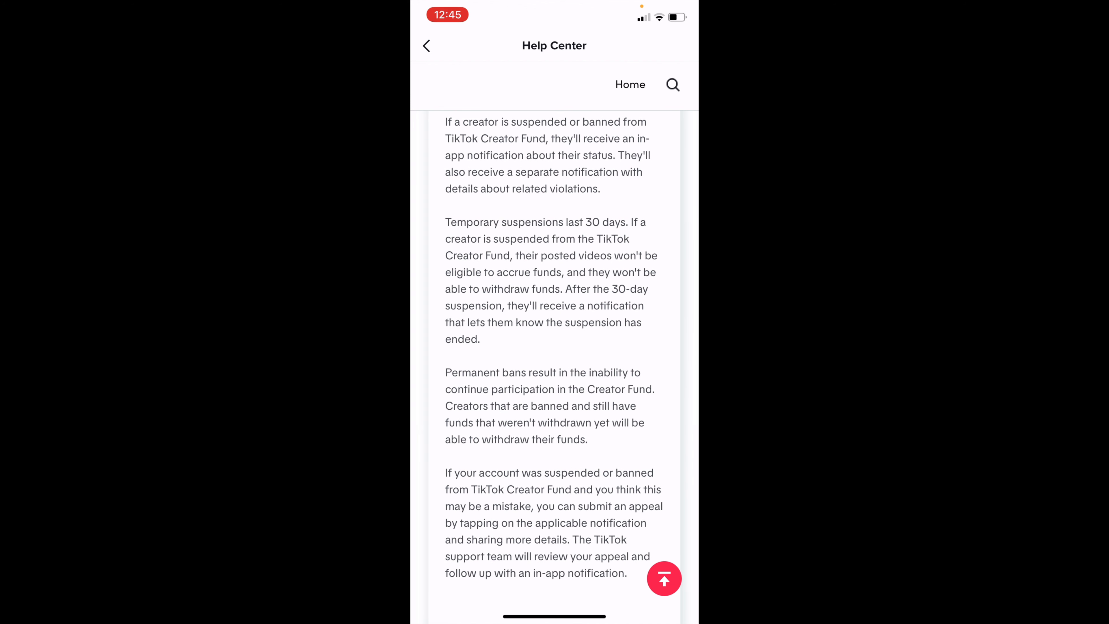
scroll(down, 3)
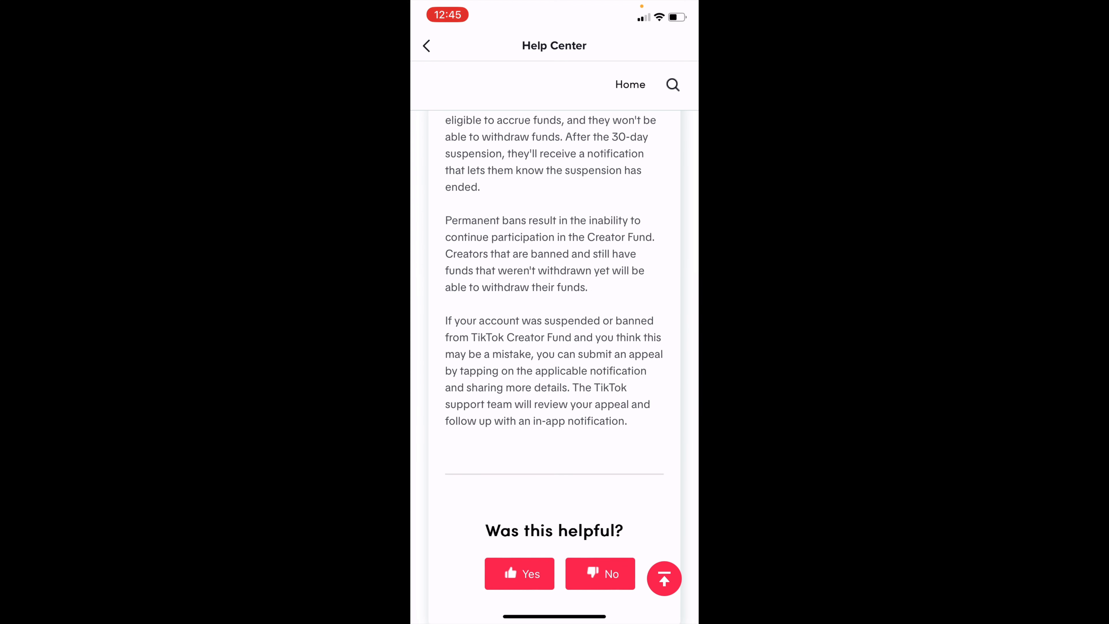